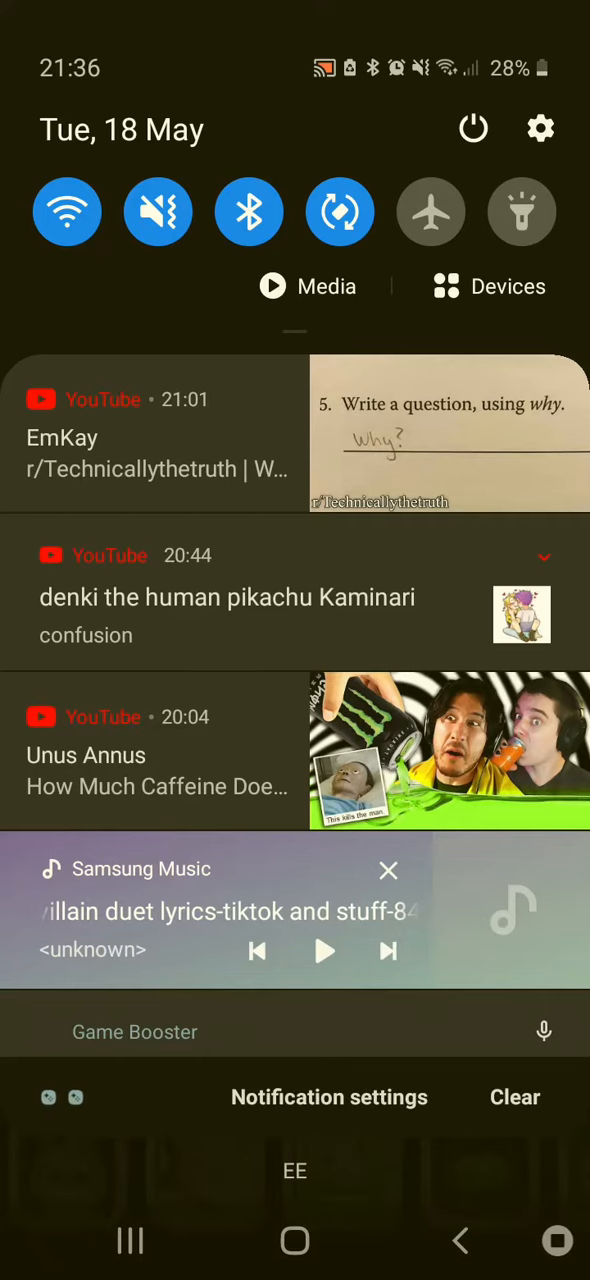
scroll(down, 3)
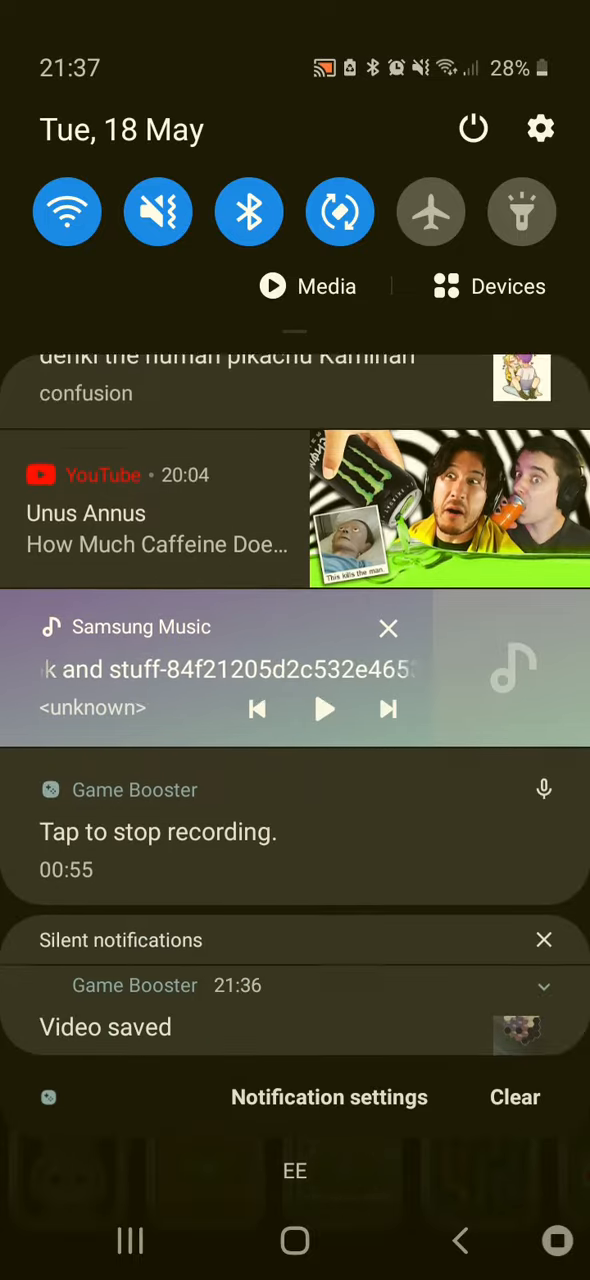